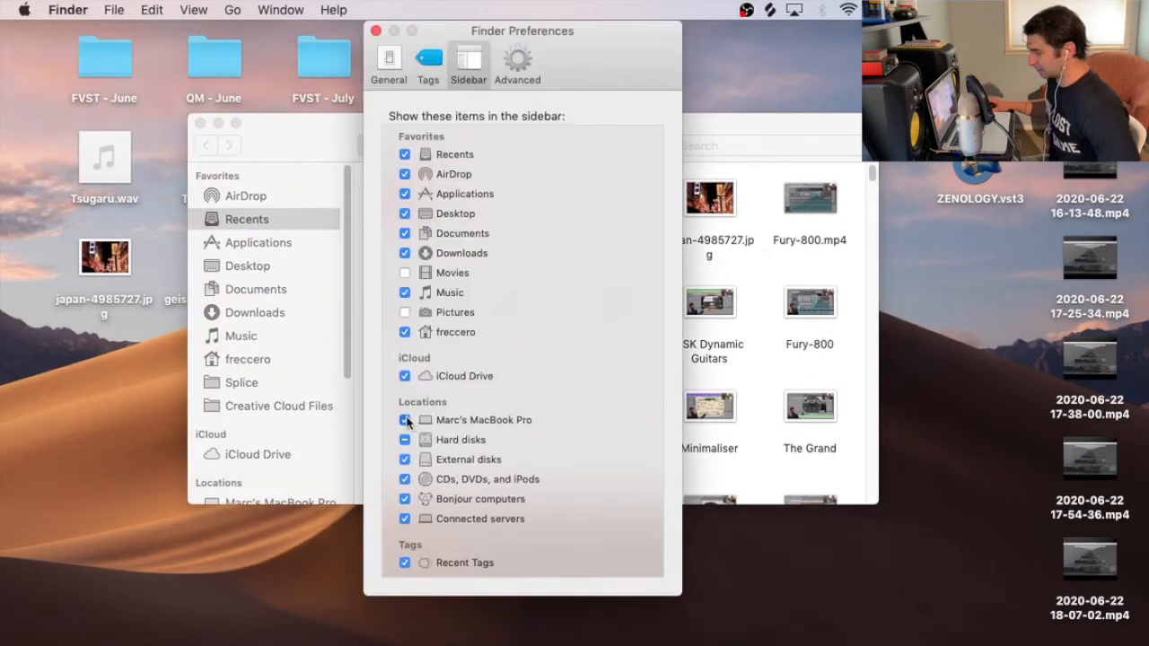
Show the computer under Locations in Finder's sidebar.
click(404, 420)
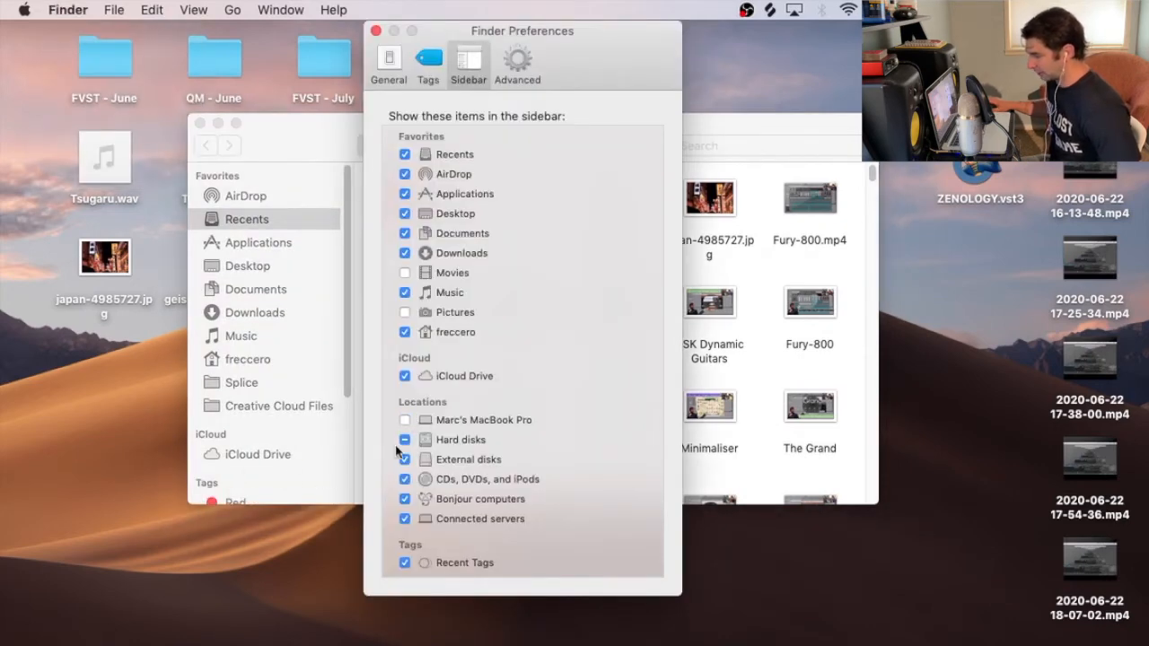
click(406, 420)
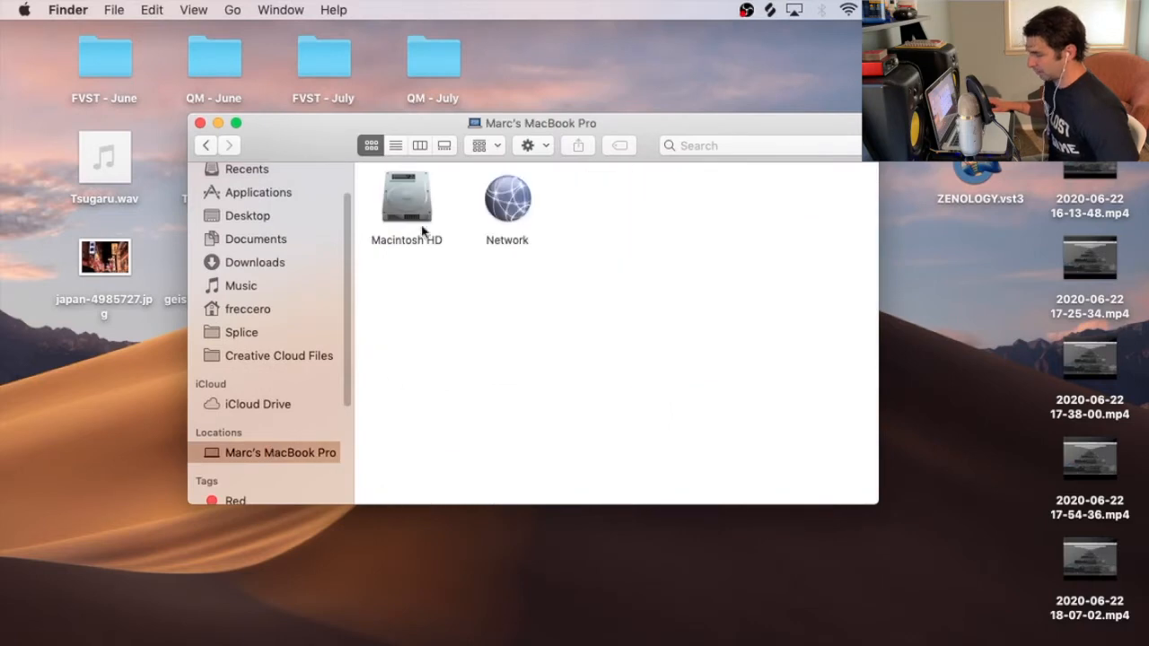
Browse Macintosh HD > Library > Audio in Finder.
double_click(406, 198)
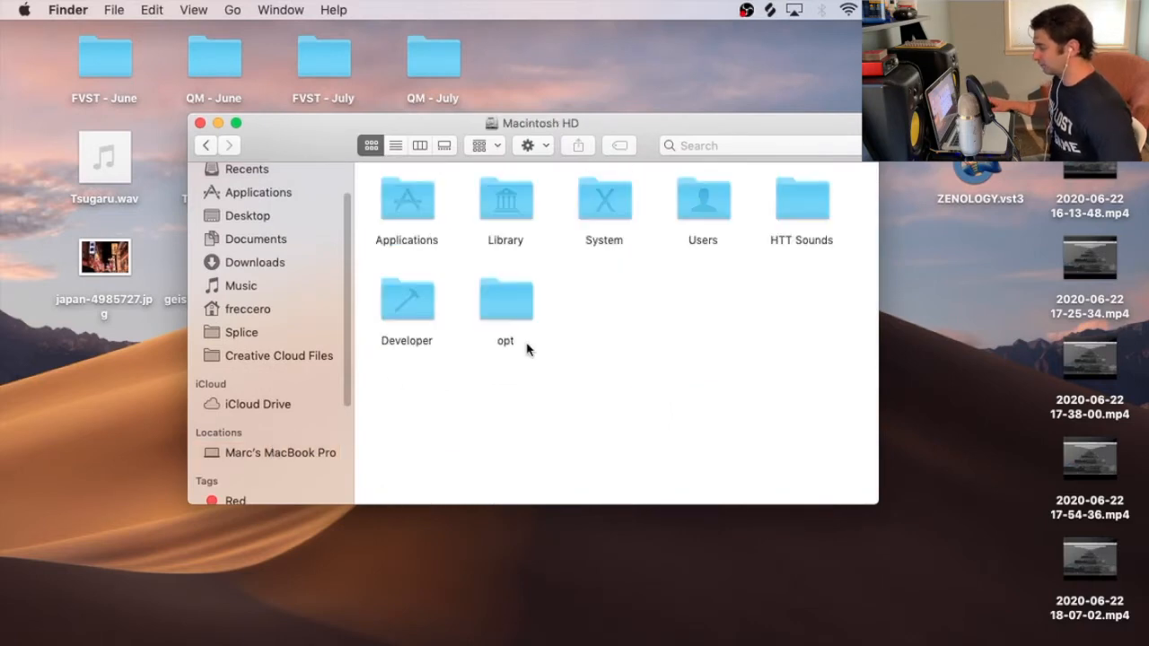
double_click(504, 199)
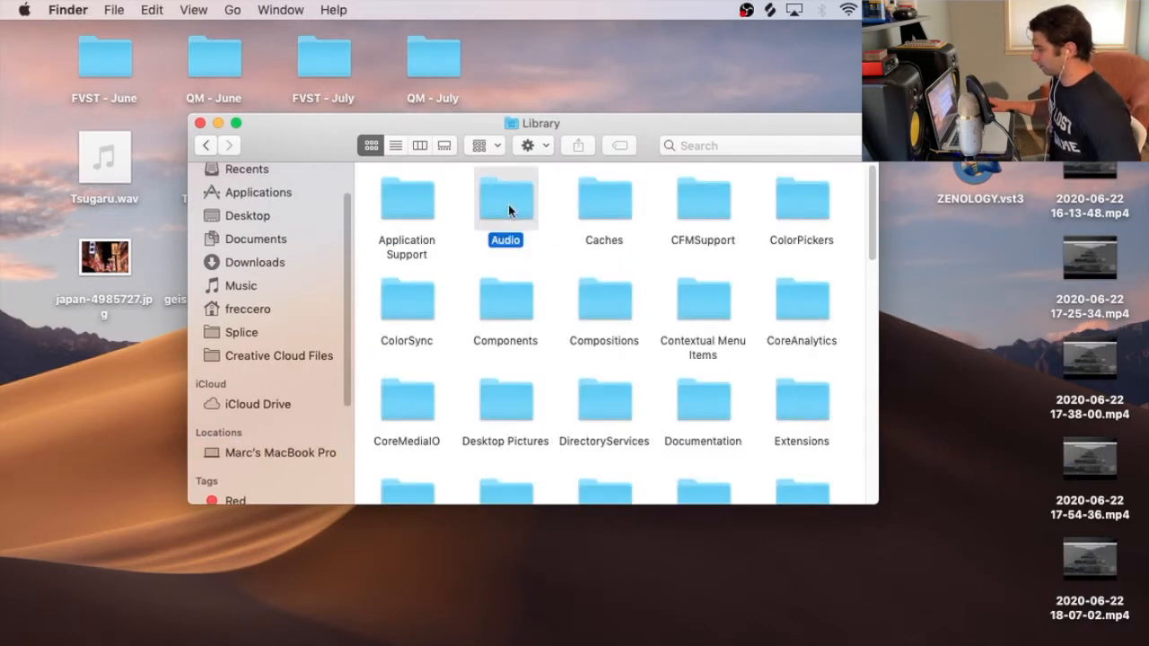
double_click(506, 197)
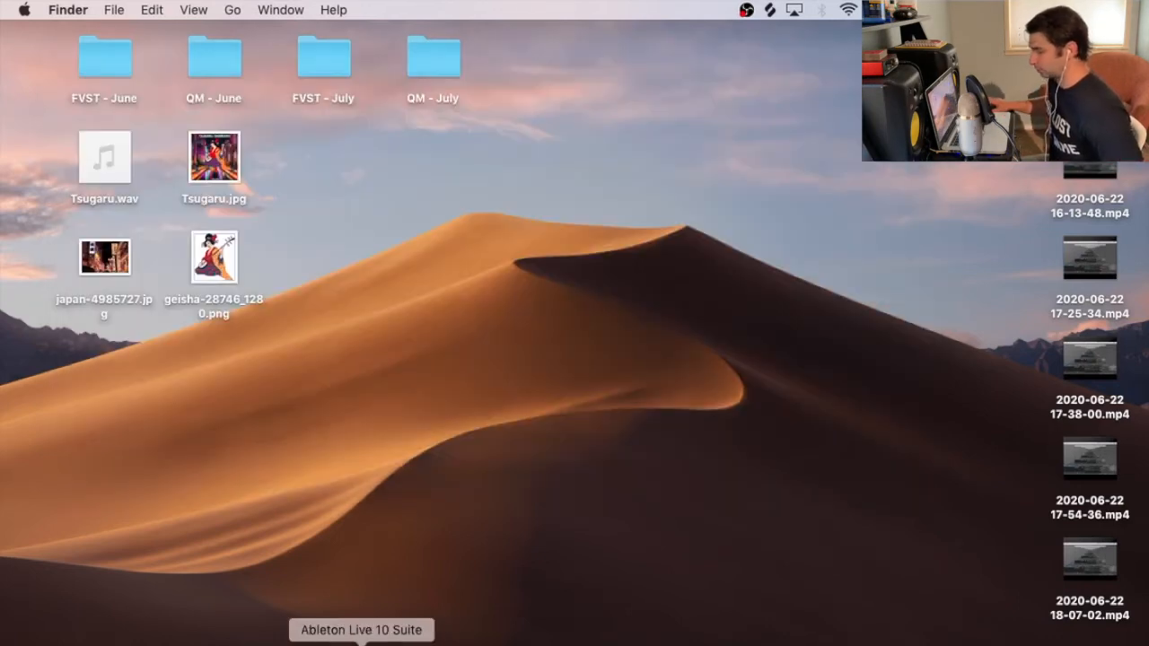
mouse_move(453, 494)
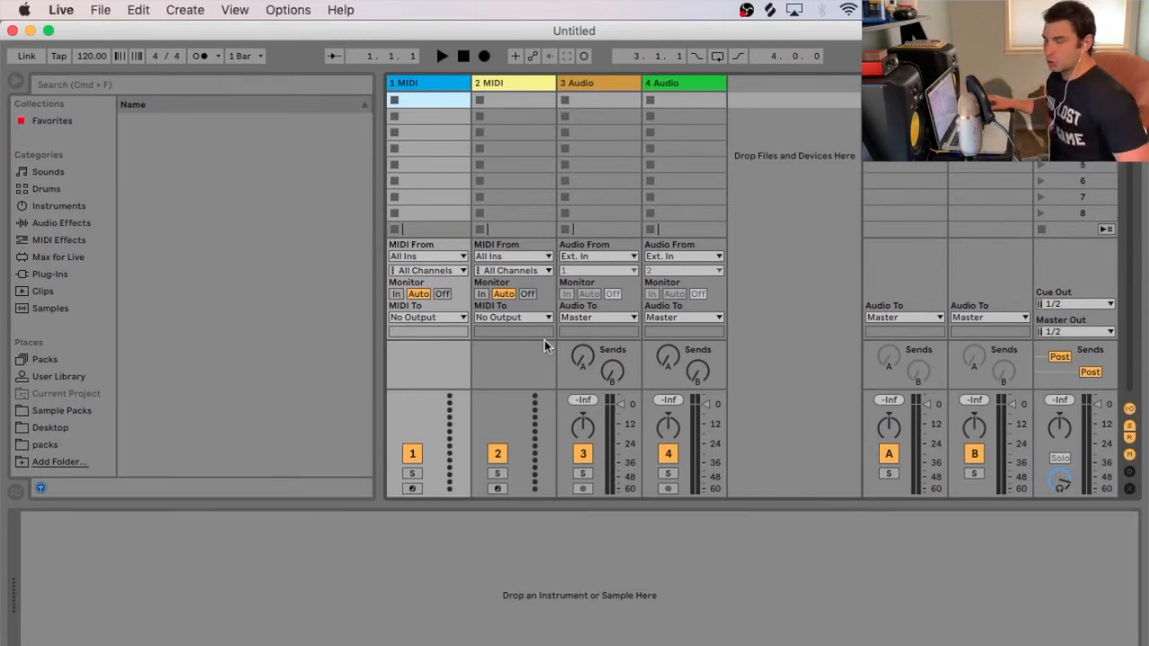
Browse Audio Effects, then view the Plug-Ins settings in Live's Preferences.
click(61, 223)
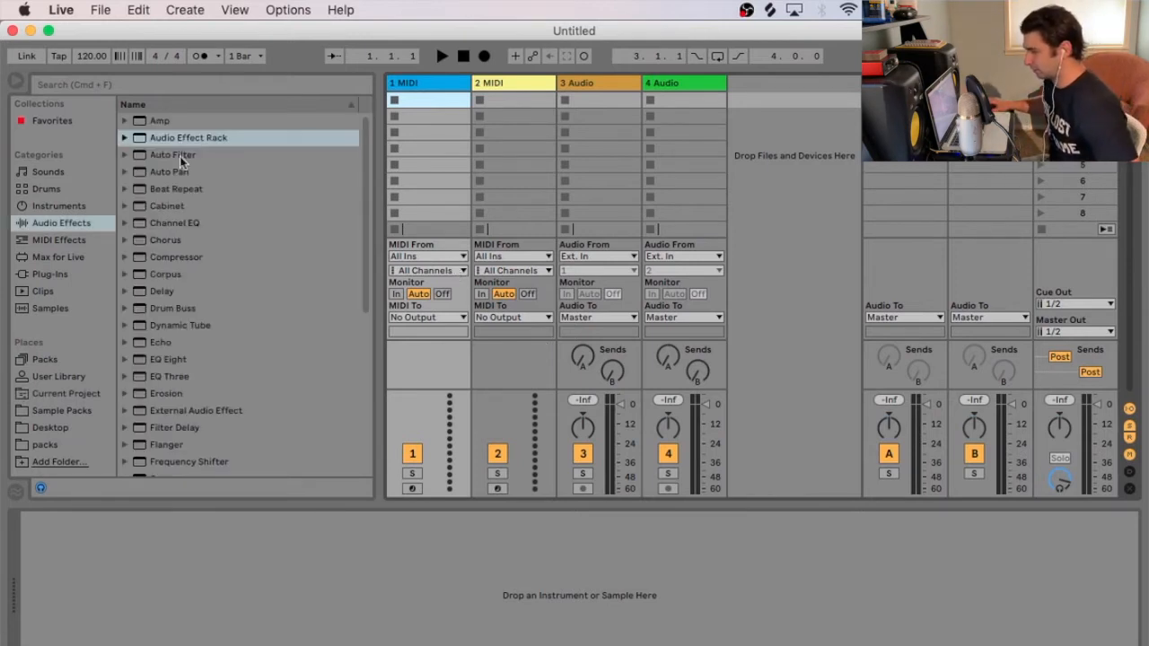
click(61, 11)
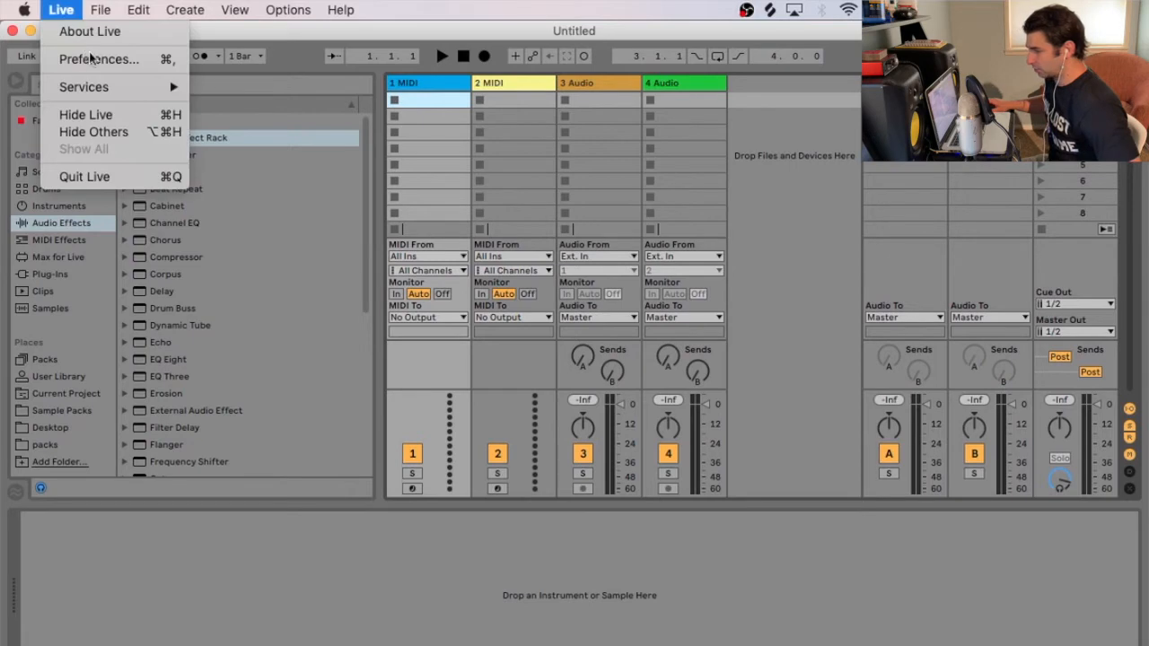
click(99, 59)
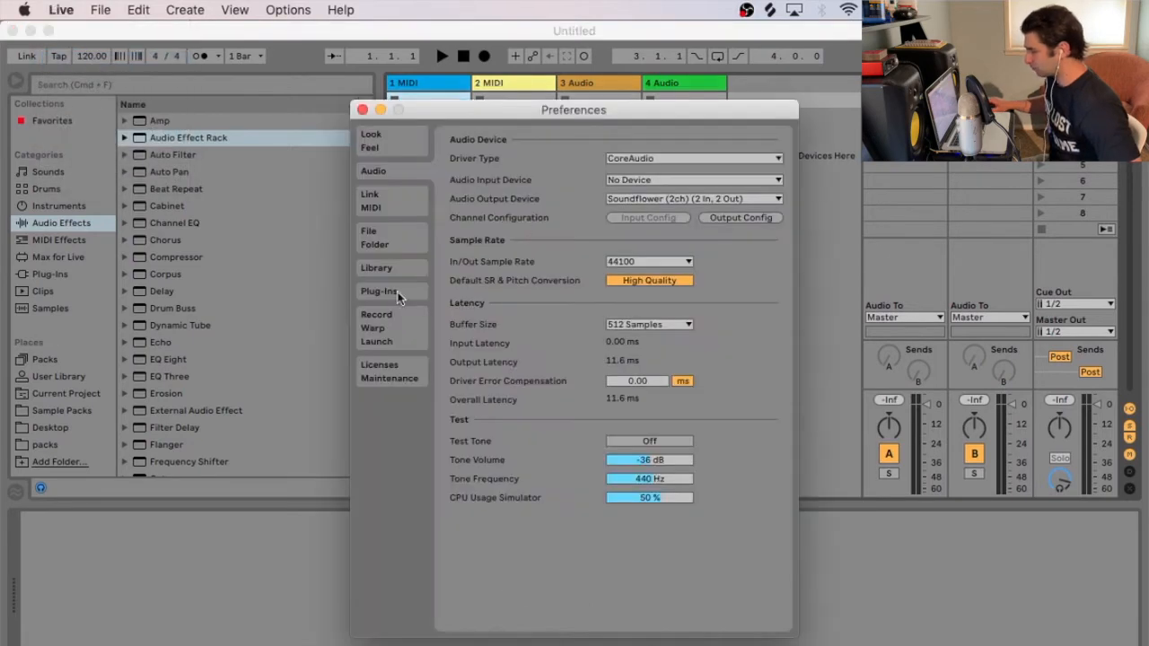
click(363, 110)
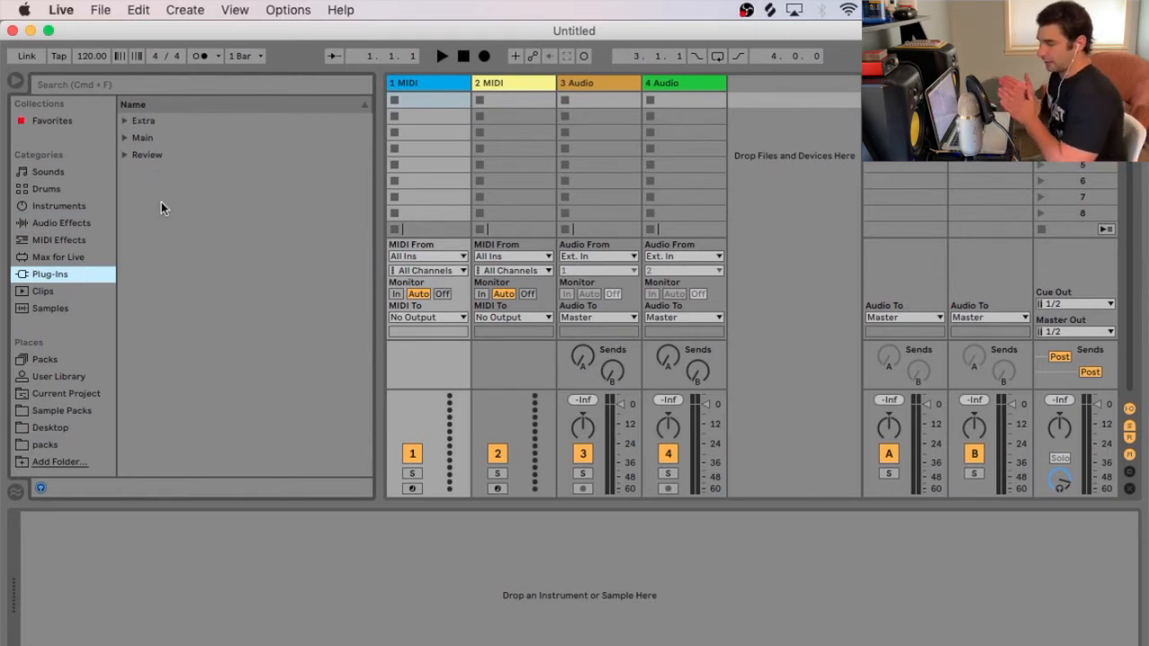
mouse_move(201, 170)
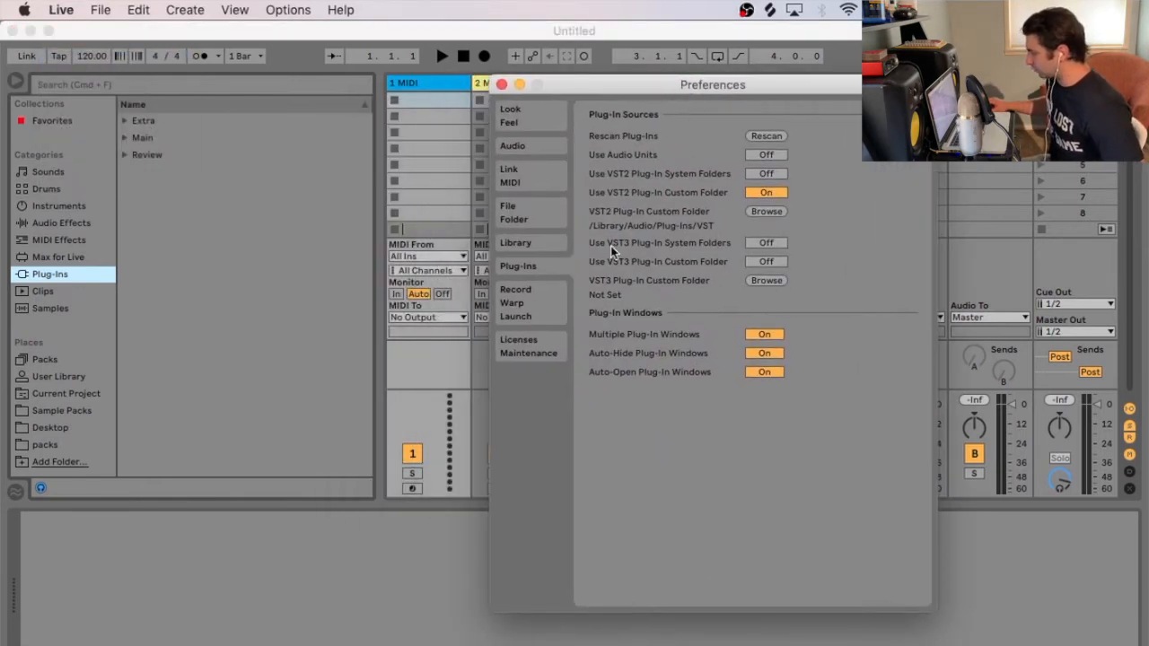
mouse_move(679, 255)
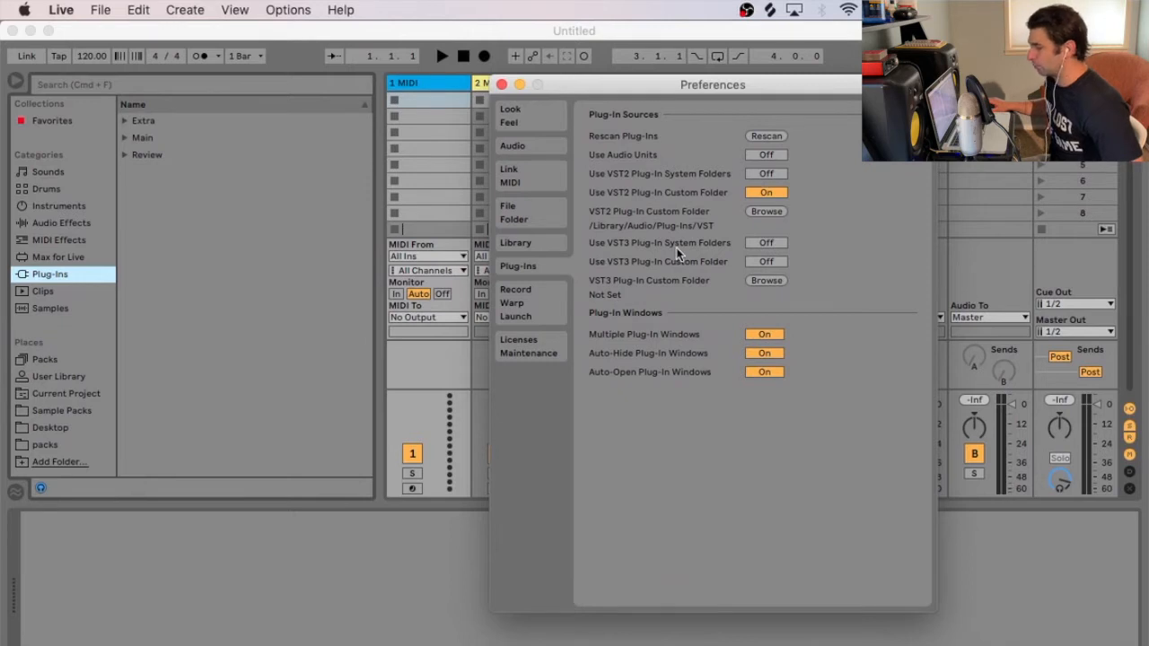
mouse_move(709, 262)
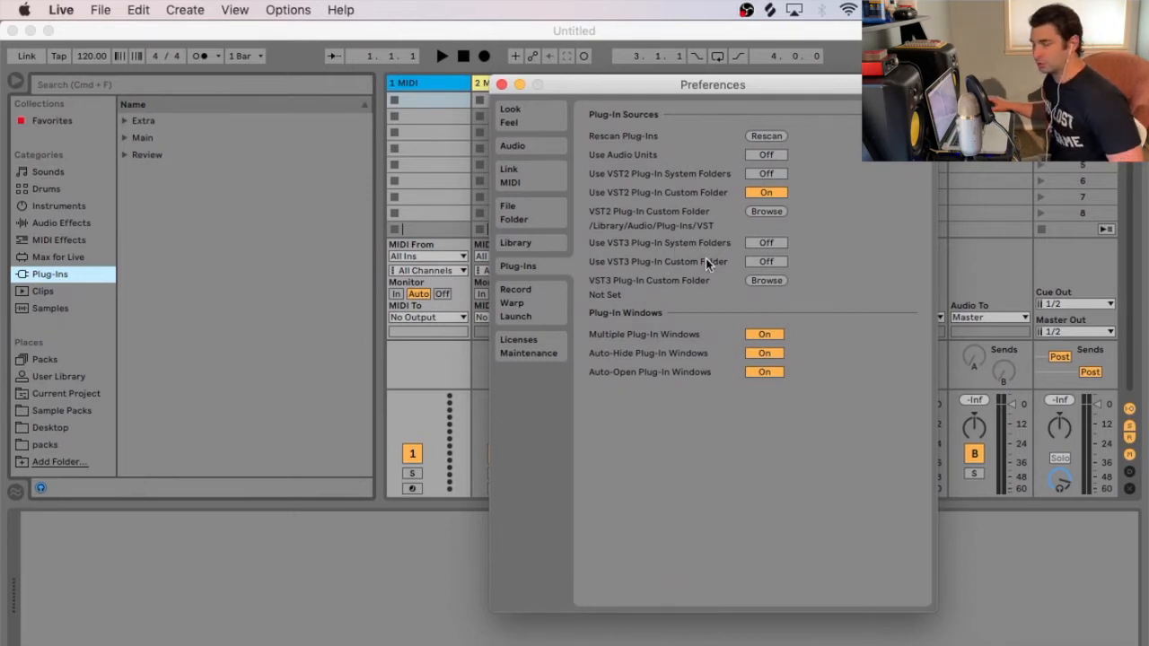
mouse_move(628, 258)
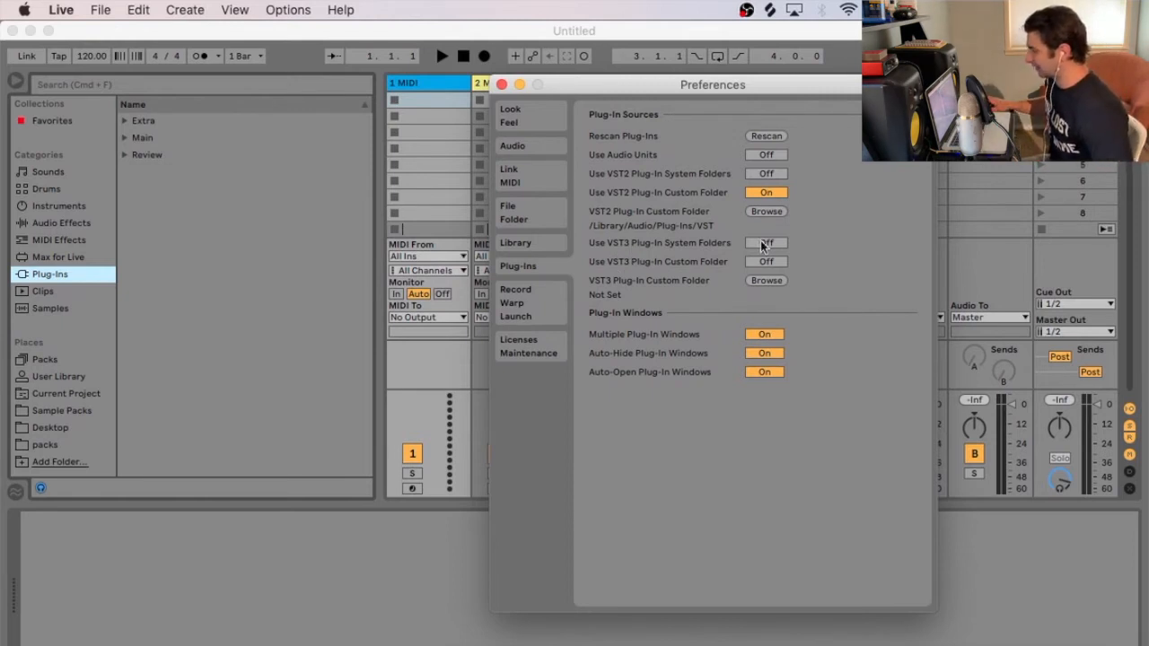
Turn 'Use VST3 Plug-In System Folders' On and let Live rescan.
click(765, 242)
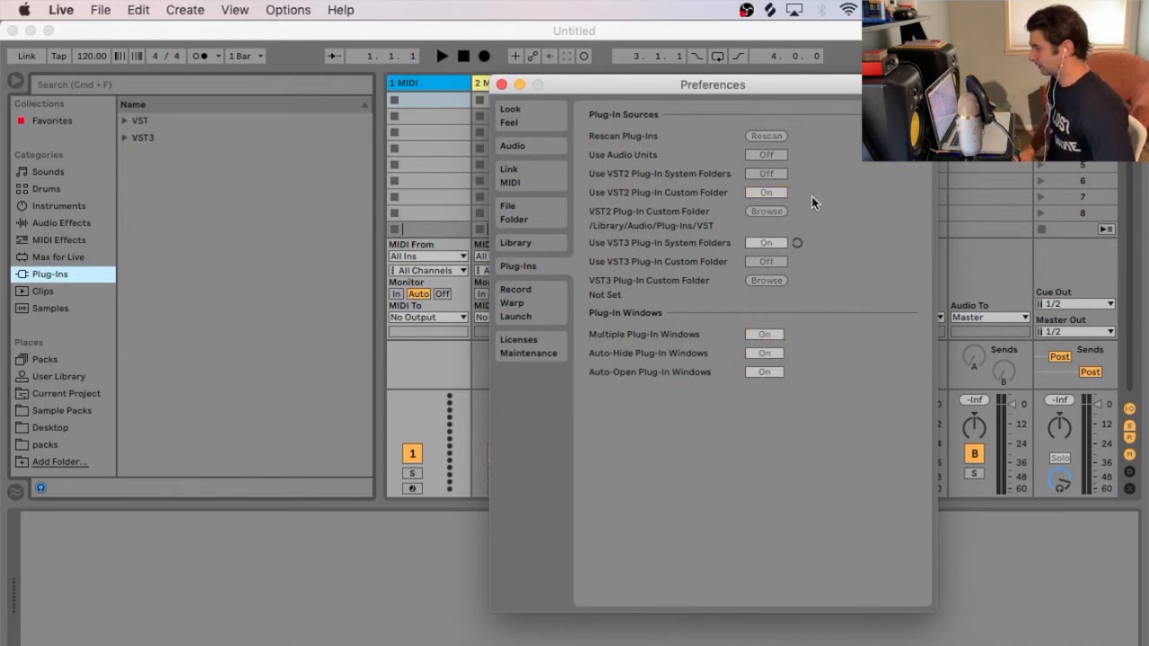
mouse_move(130, 269)
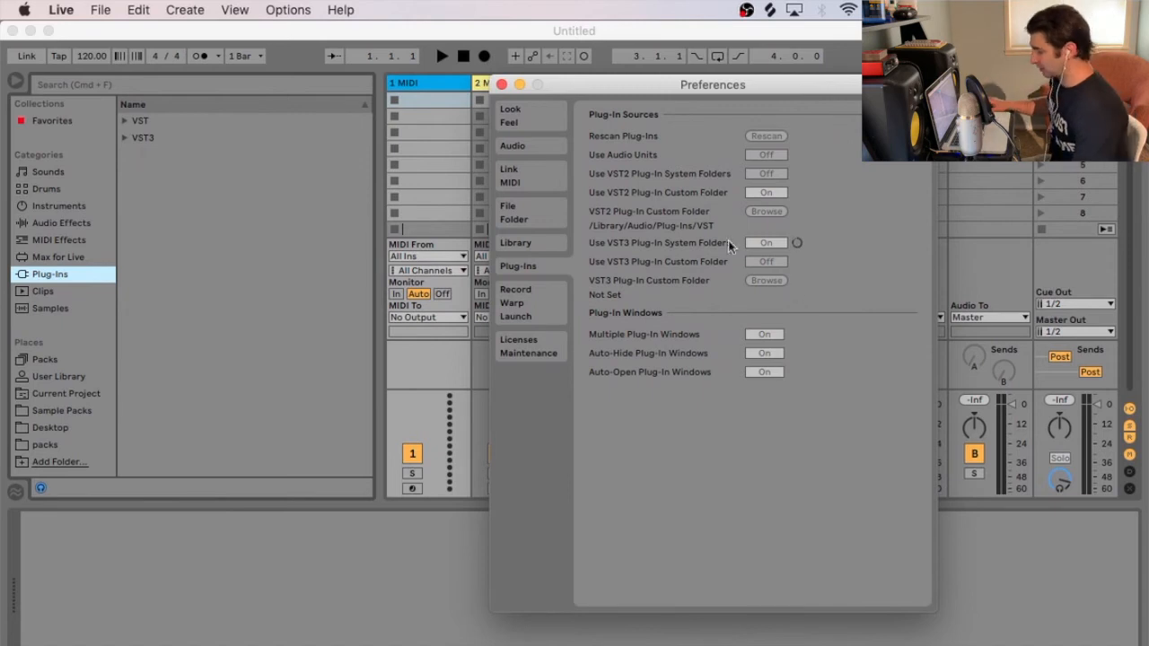
mouse_move(763, 255)
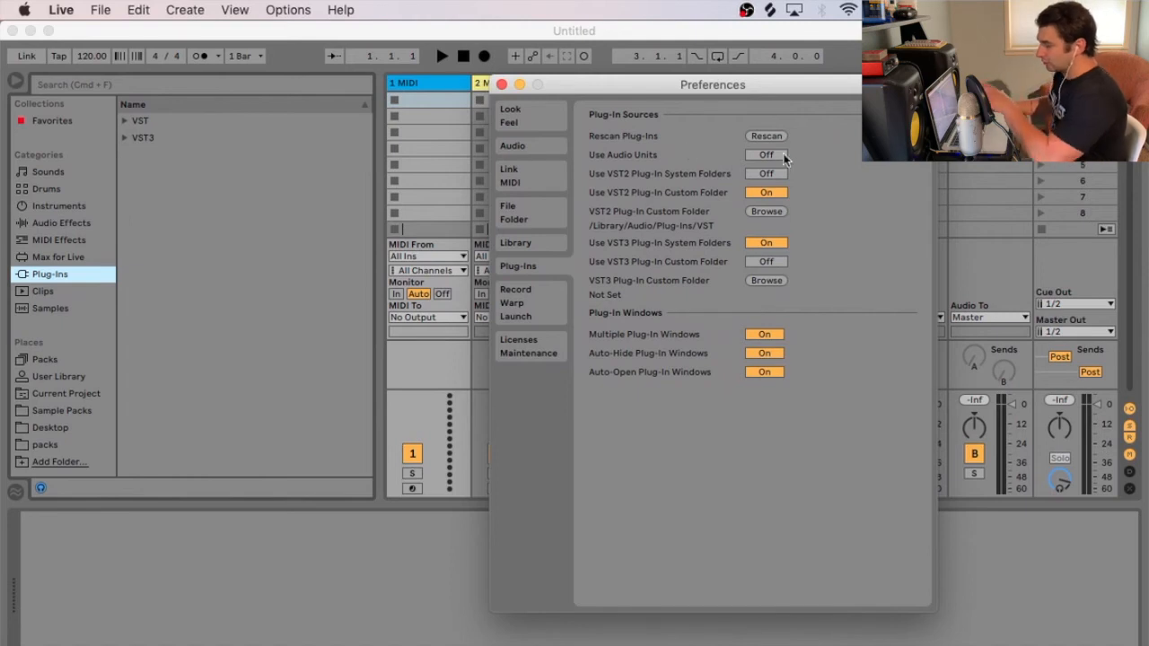
Close Preferences and expand VST3 to reveal the Cherry Audio and Roland Cloud plug-ins.
click(501, 85)
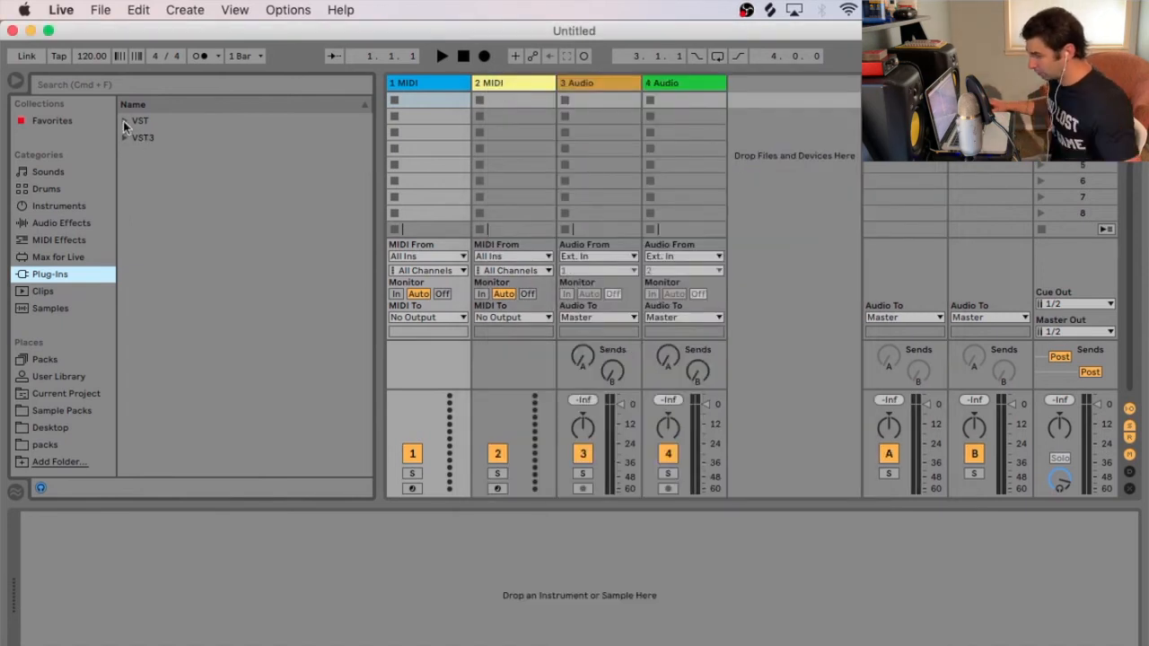
click(125, 137)
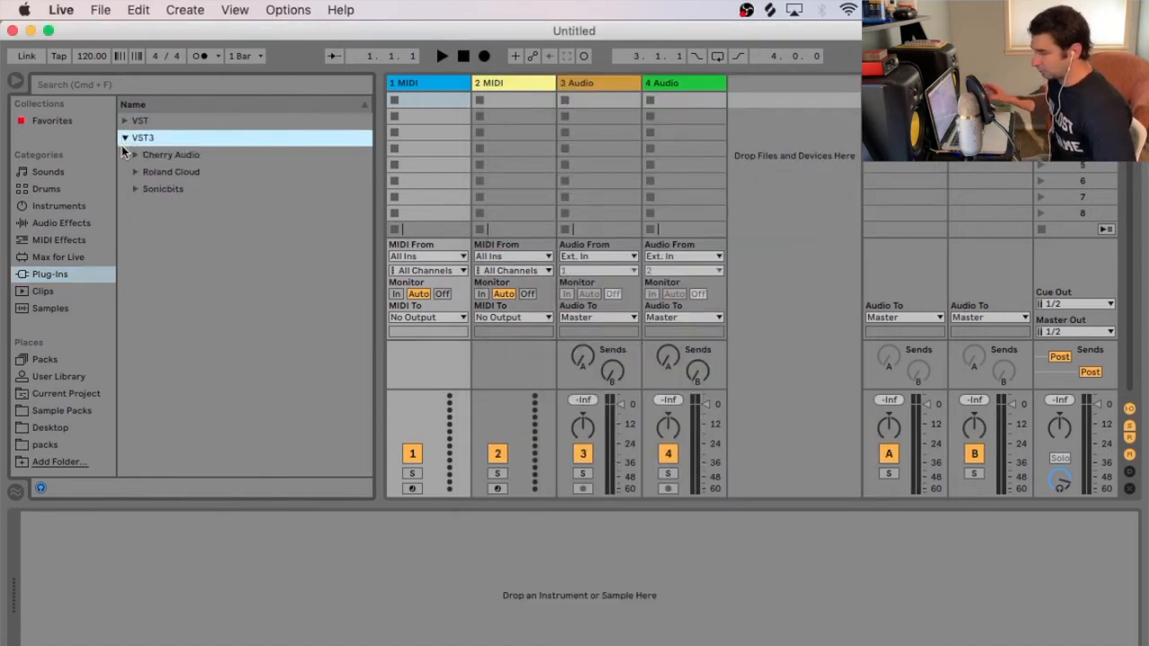
click(135, 155)
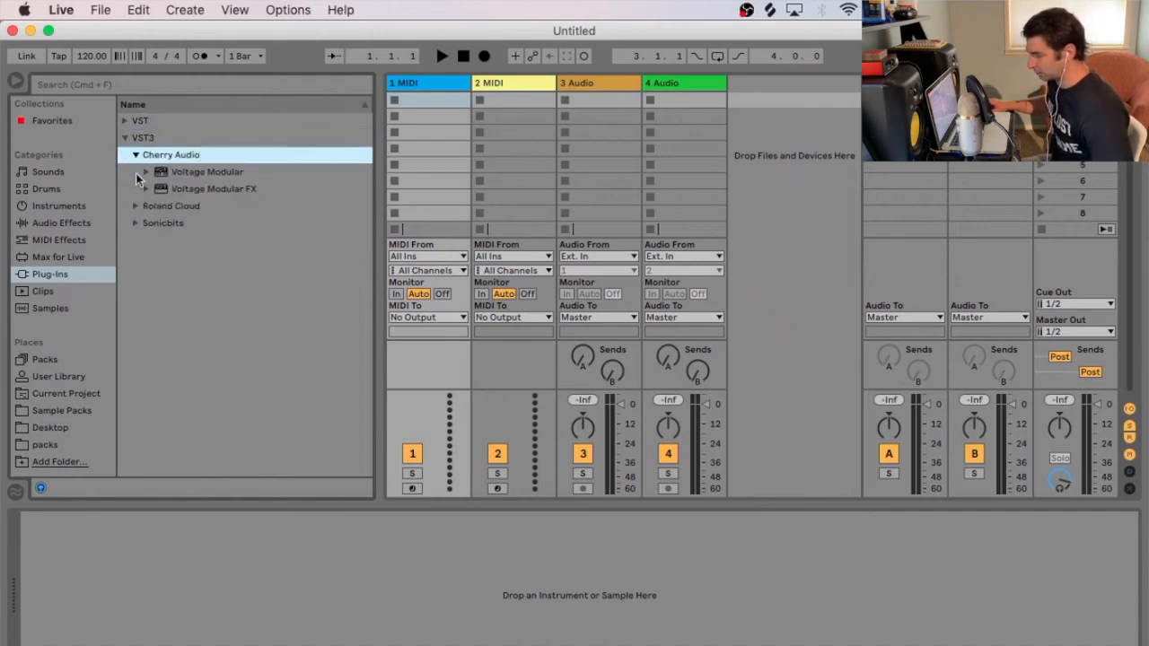
click(135, 154)
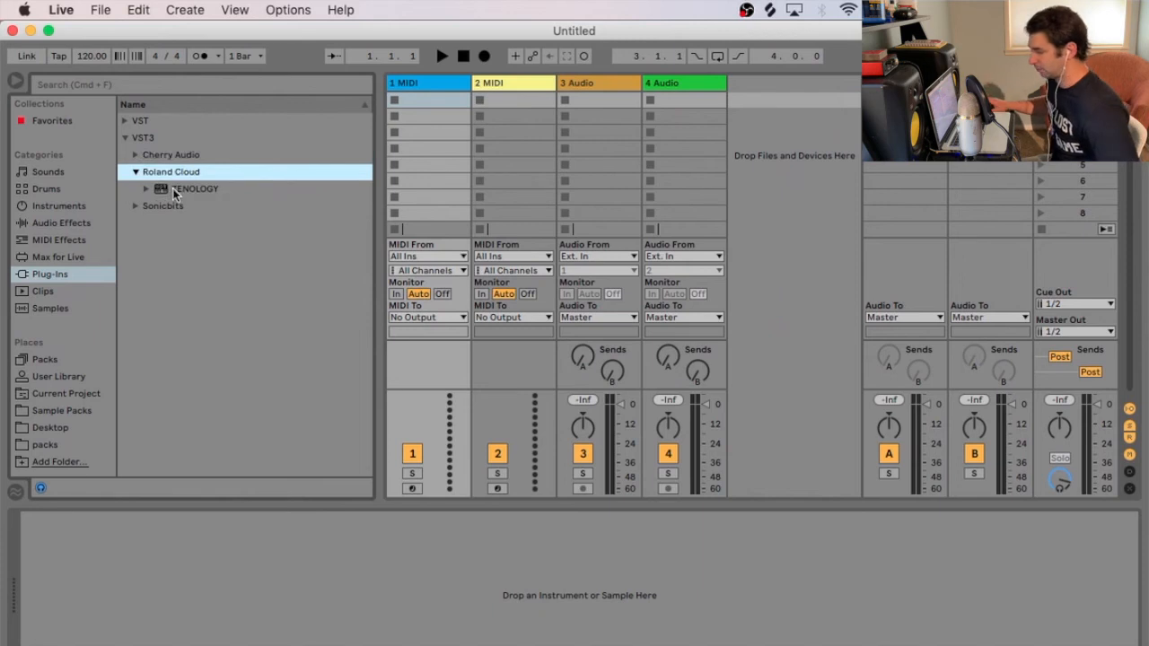
click(135, 155)
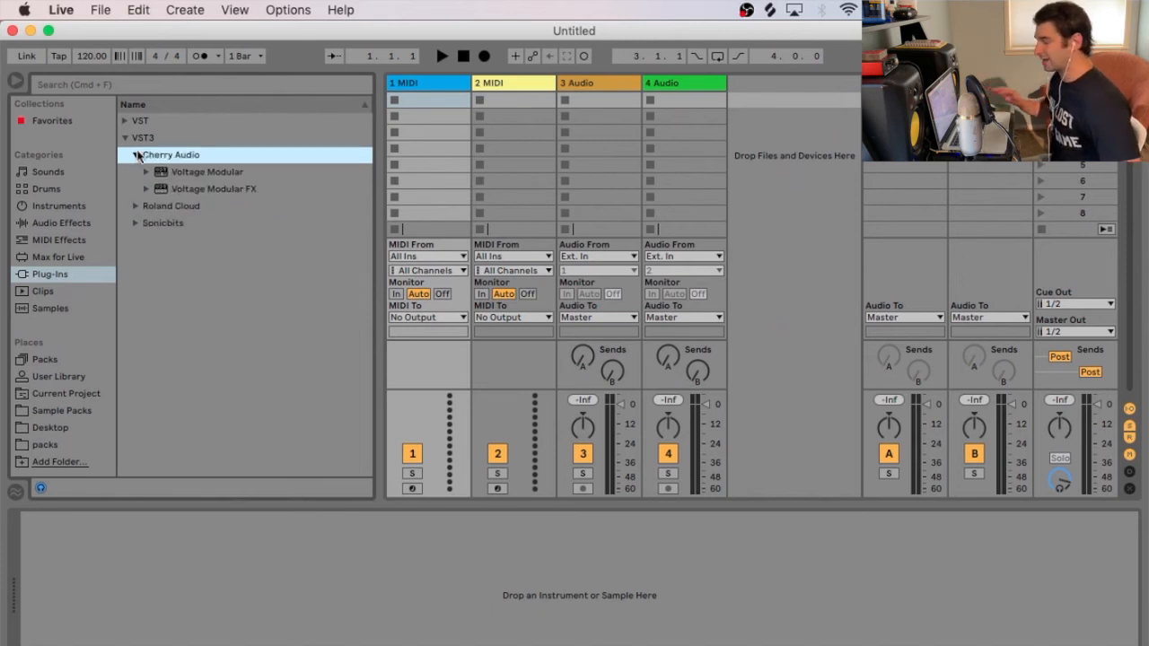